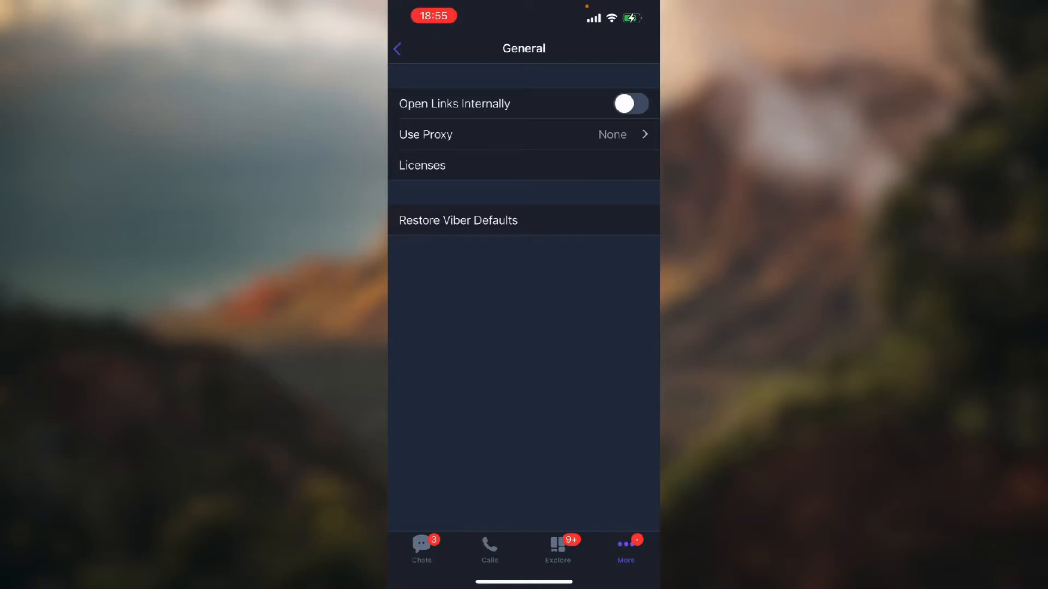
Enter the Proxy screen from General settings and switch Use Proxy on.
left_click(524, 134)
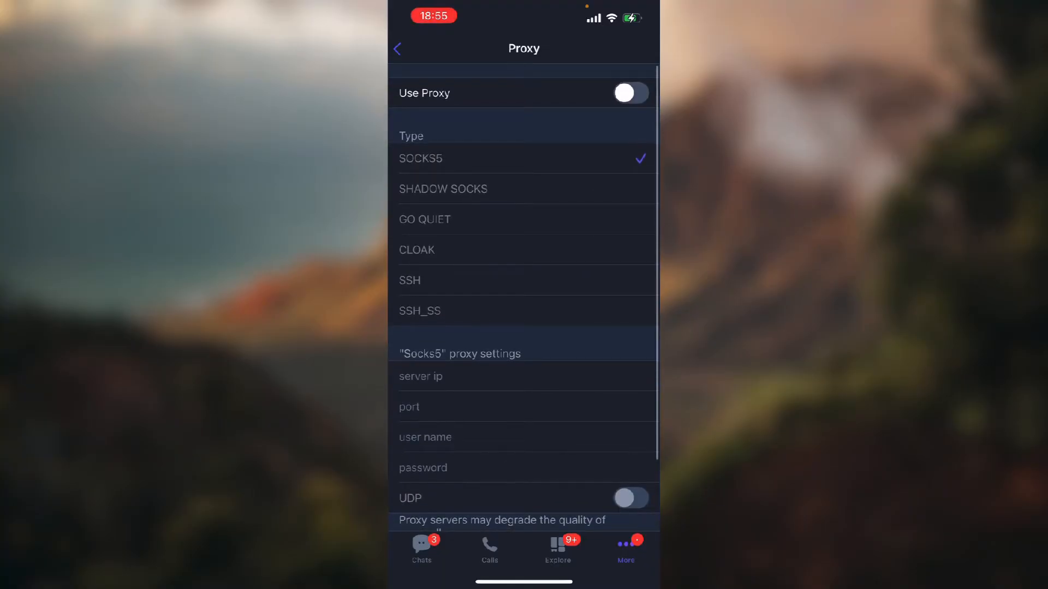
left_click(630, 93)
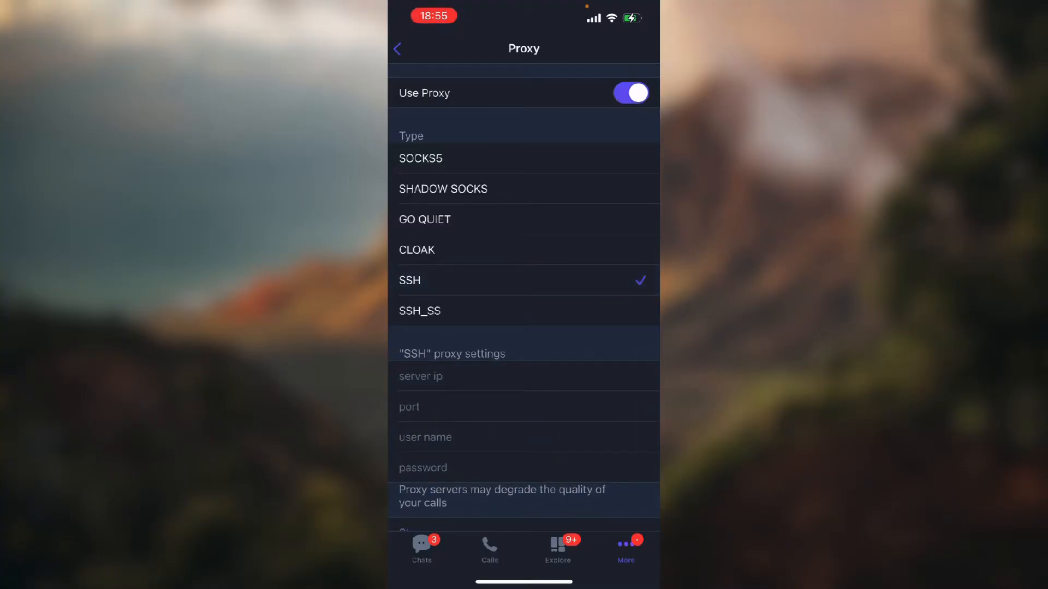
Focus the SSH proxy password field and review the empty server, port and user fields.
left_click(525, 377)
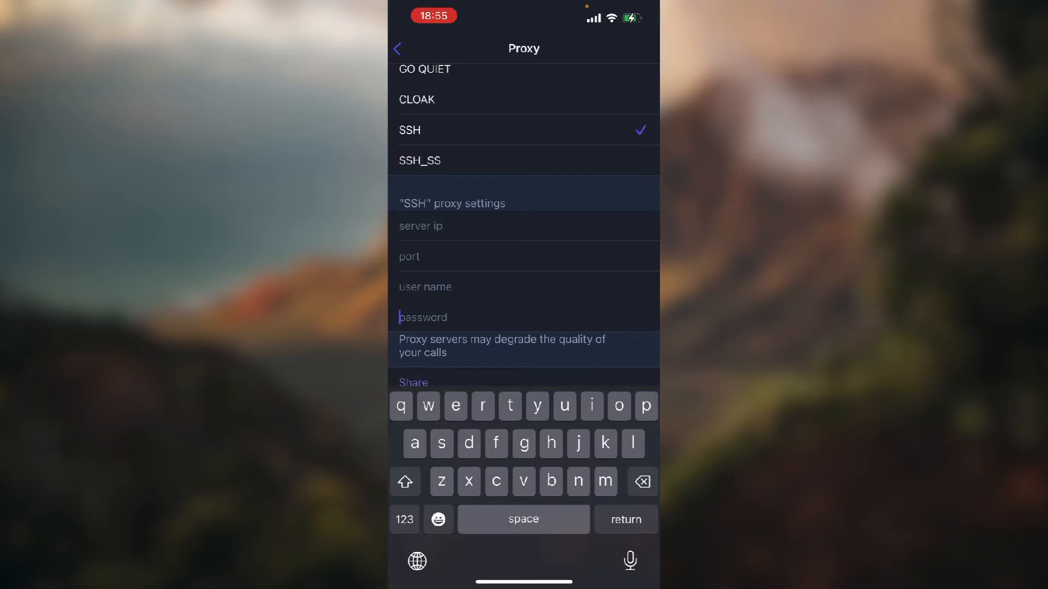
scroll("up", 3)
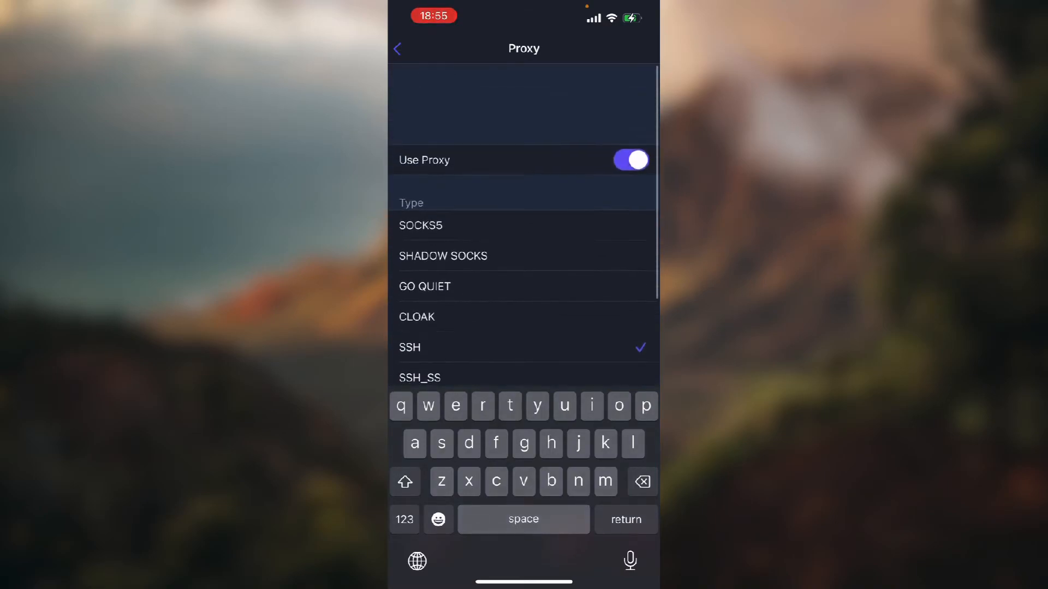
scroll("down", 3)
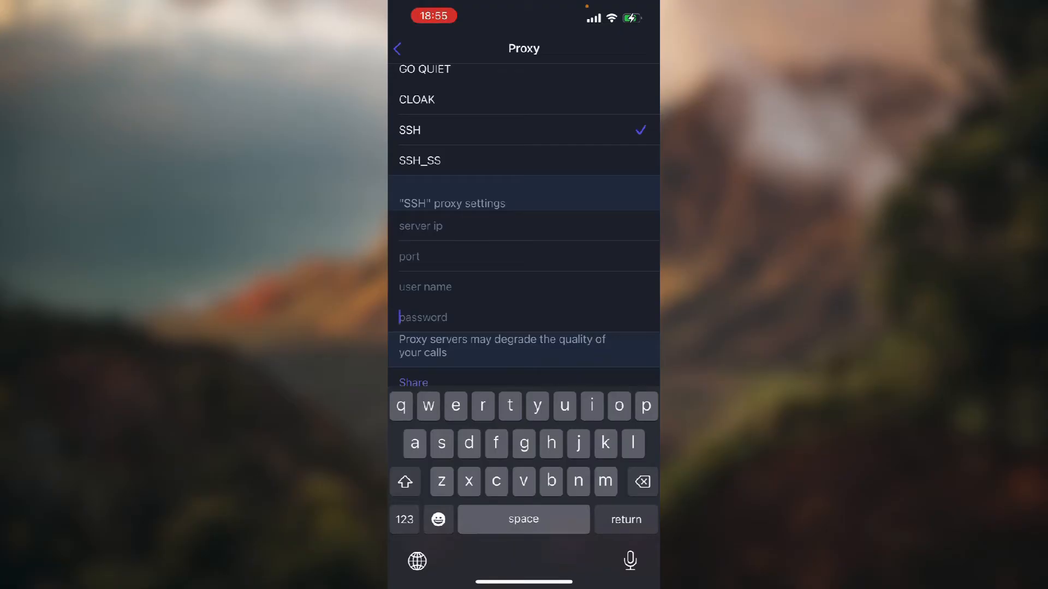
scroll("down", 3)
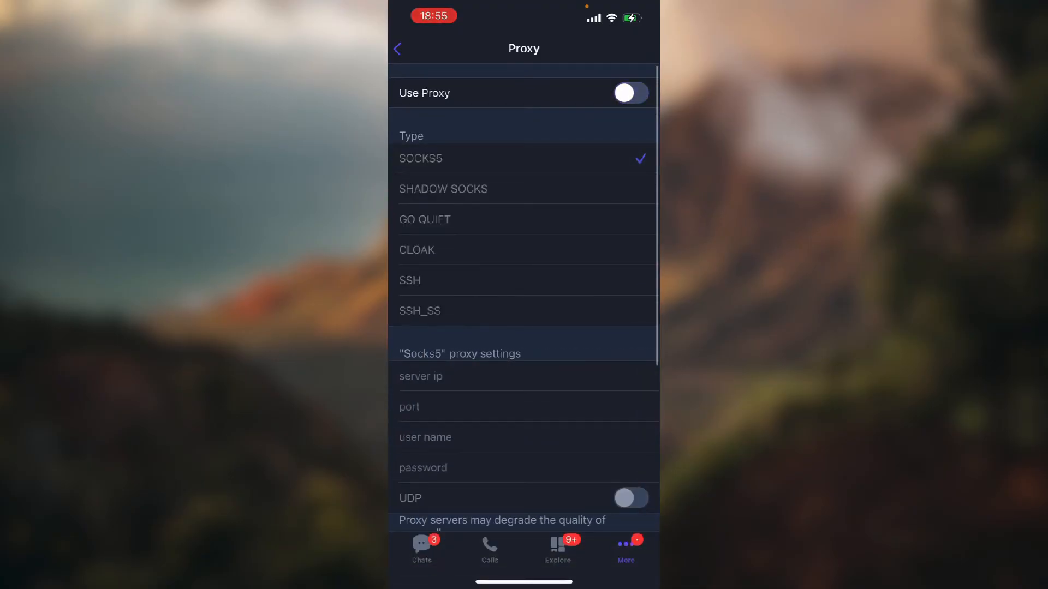
Leave the Proxy screen and return to the main Settings list.
left_click(397, 48)
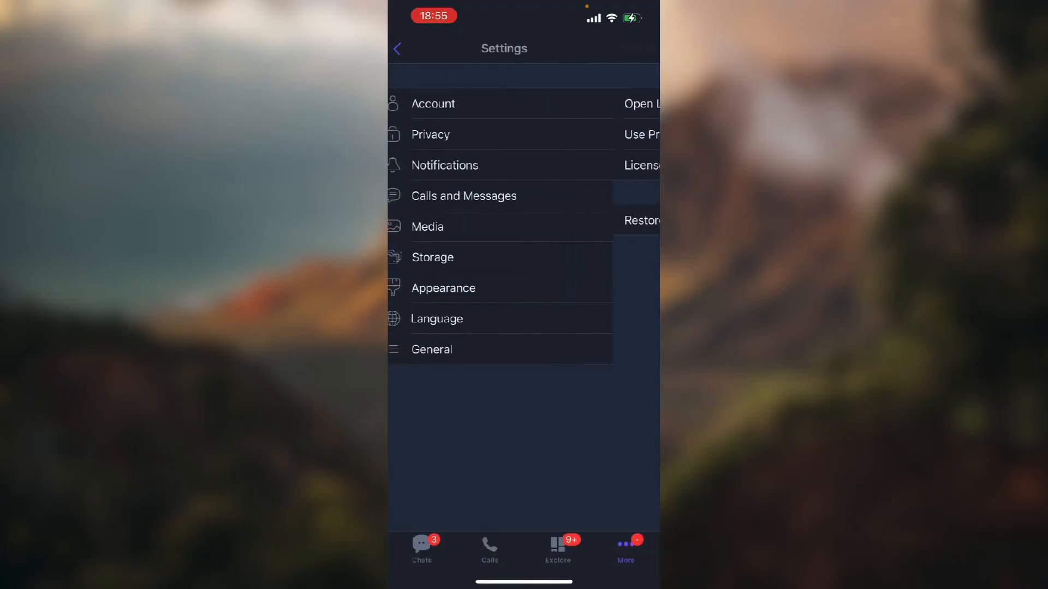